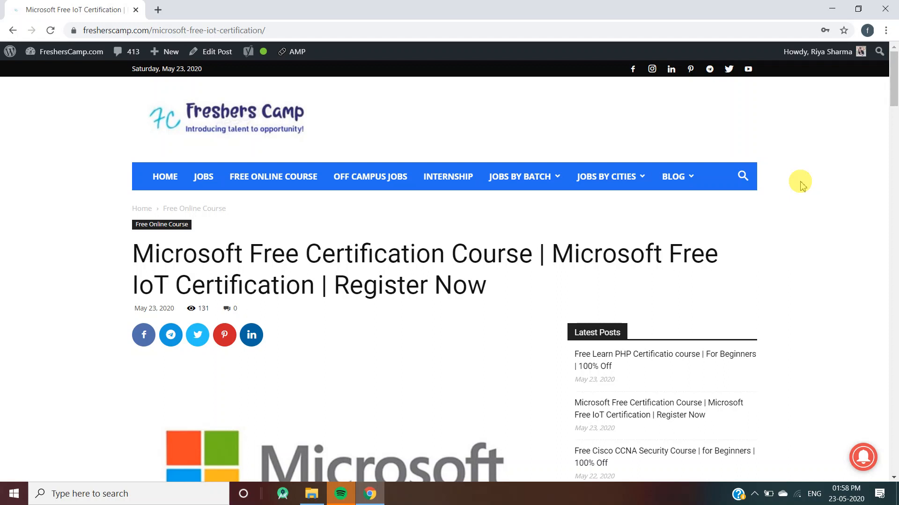
# - Scroll the FreshersCamp IoT certification article through its intro, Certification Details and eligibility sections
pyautogui.scroll(-3)
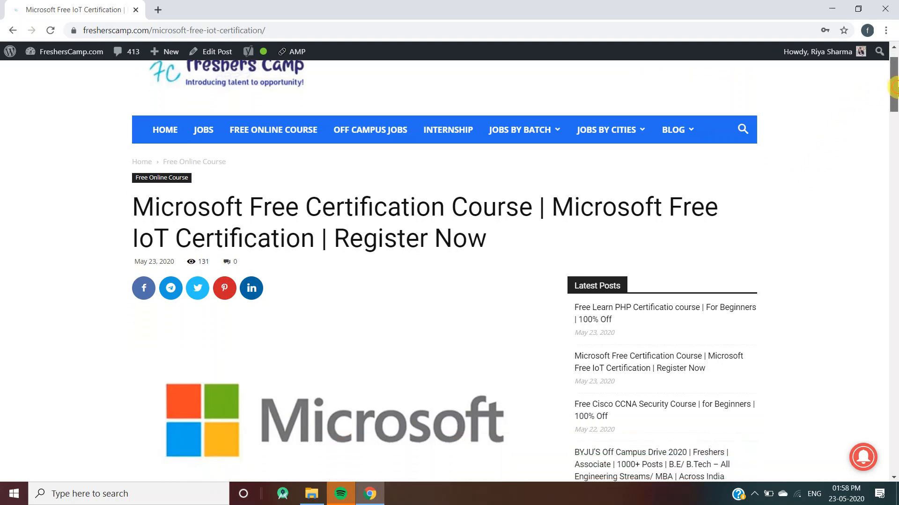
pyautogui.scroll(-3)
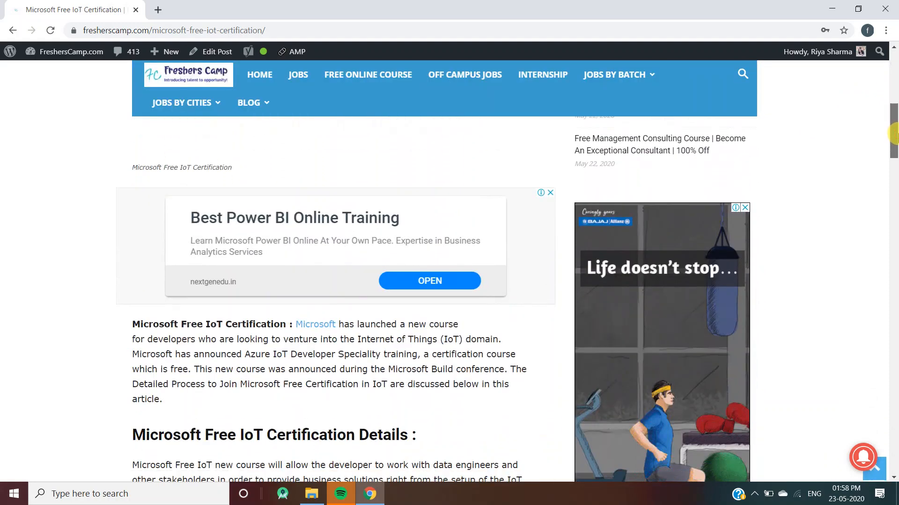
pyautogui.scroll(-3)
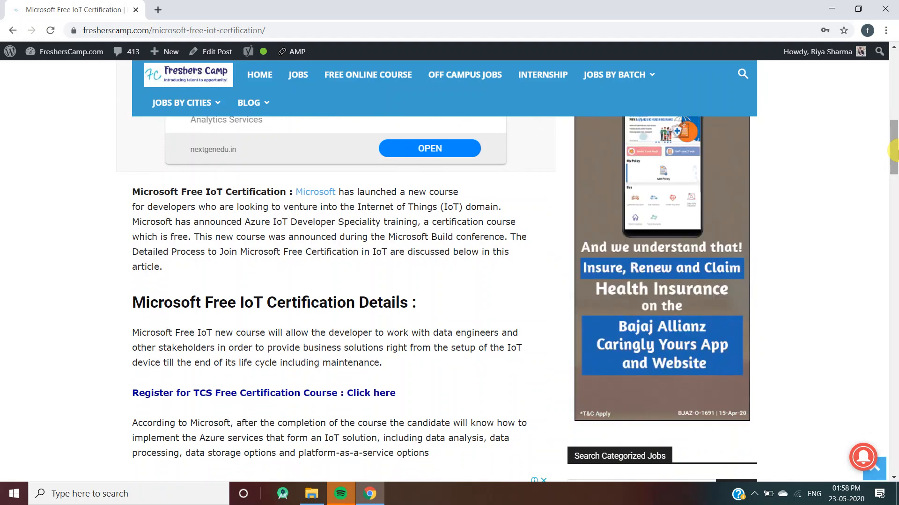
pyautogui.scroll(-3)
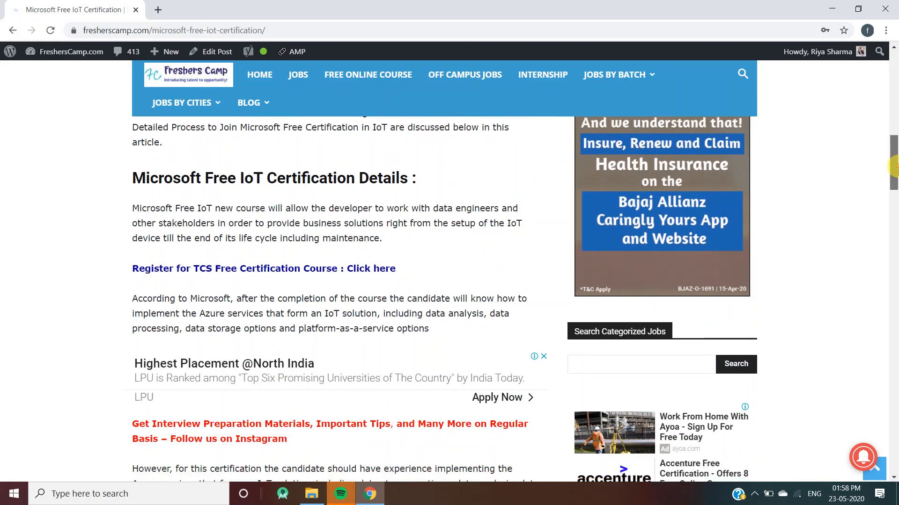
pyautogui.scroll(-3)
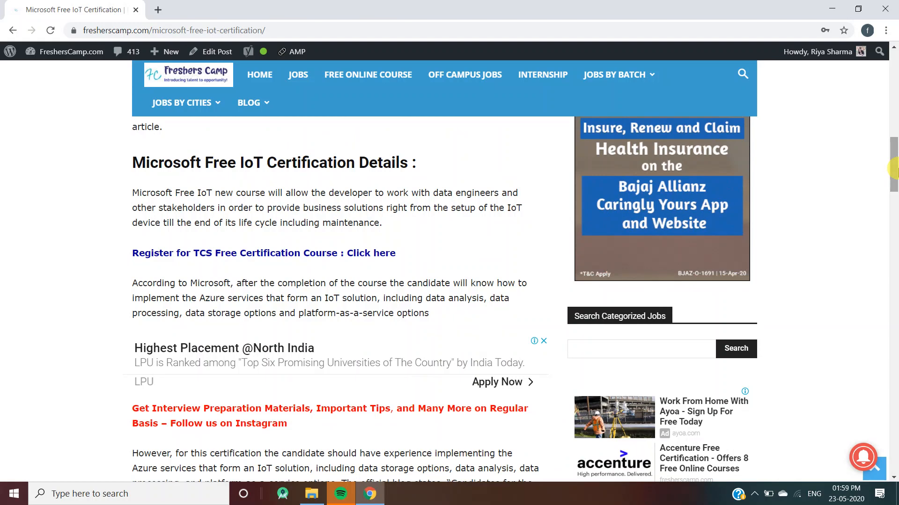
pyautogui.scroll(-3)
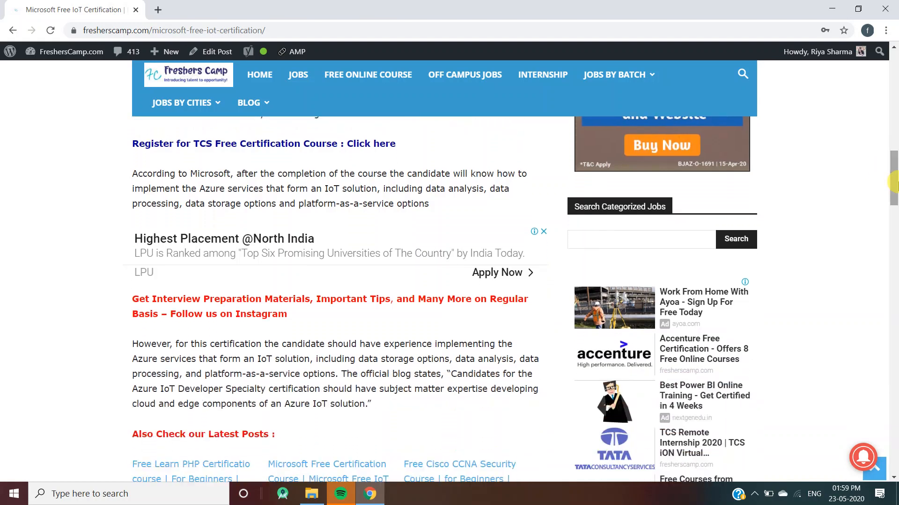
# - Scroll further down the article to the measured skills list and 'How to Register' section
pyautogui.scroll(-3)
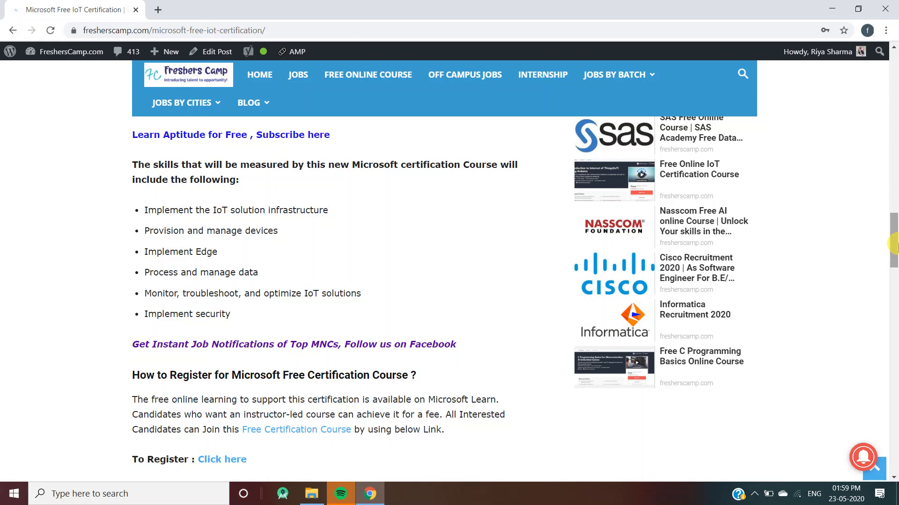
pyautogui.click(223, 459)
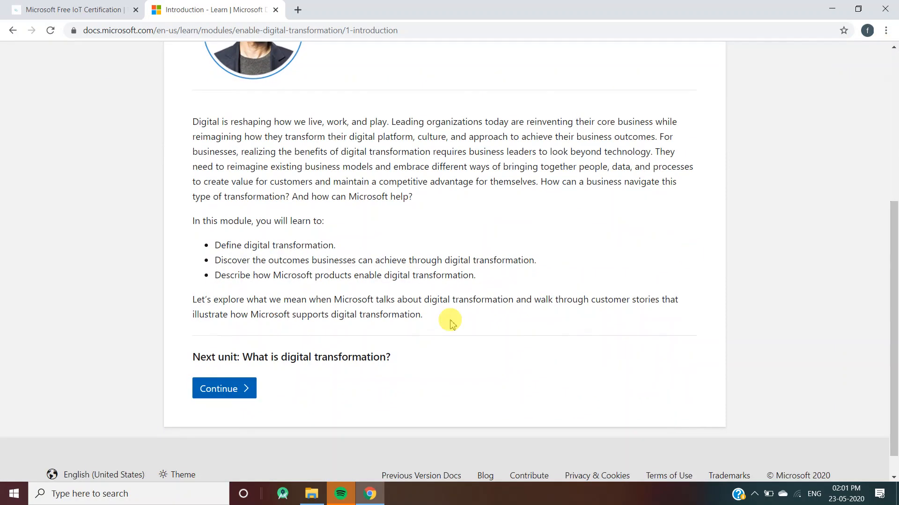
# - Continue from the Introduction unit to the 'What is digital transformation?' unit
pyautogui.click(224, 388)
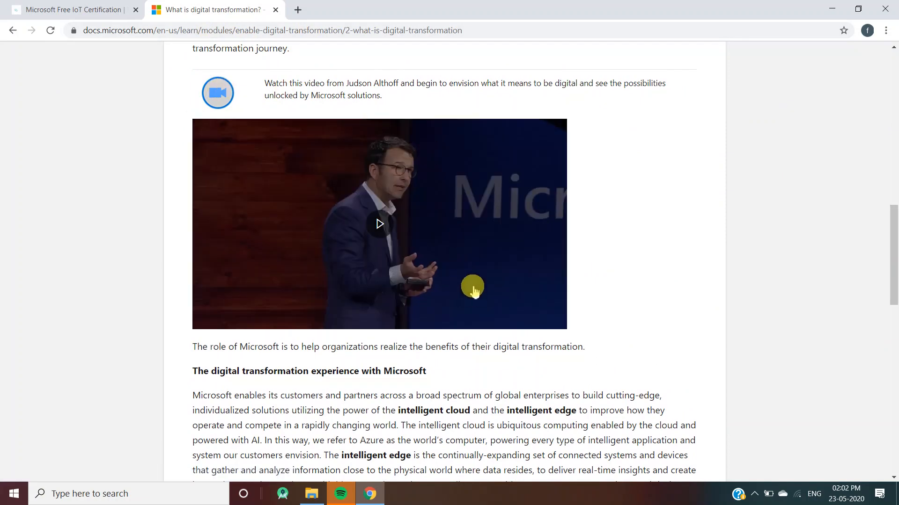
# - Switch back to the FreshersCamp article from the 'What is digital transformation?' unit
pyautogui.click(69, 9)
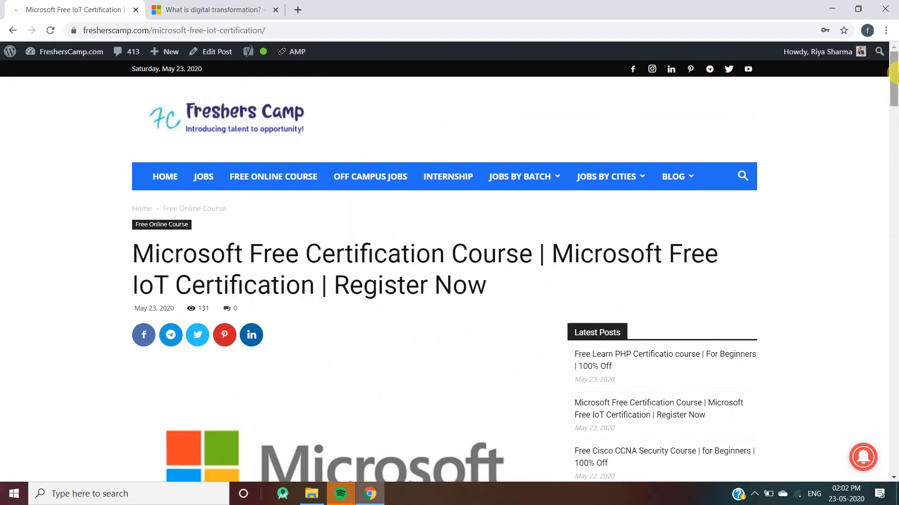